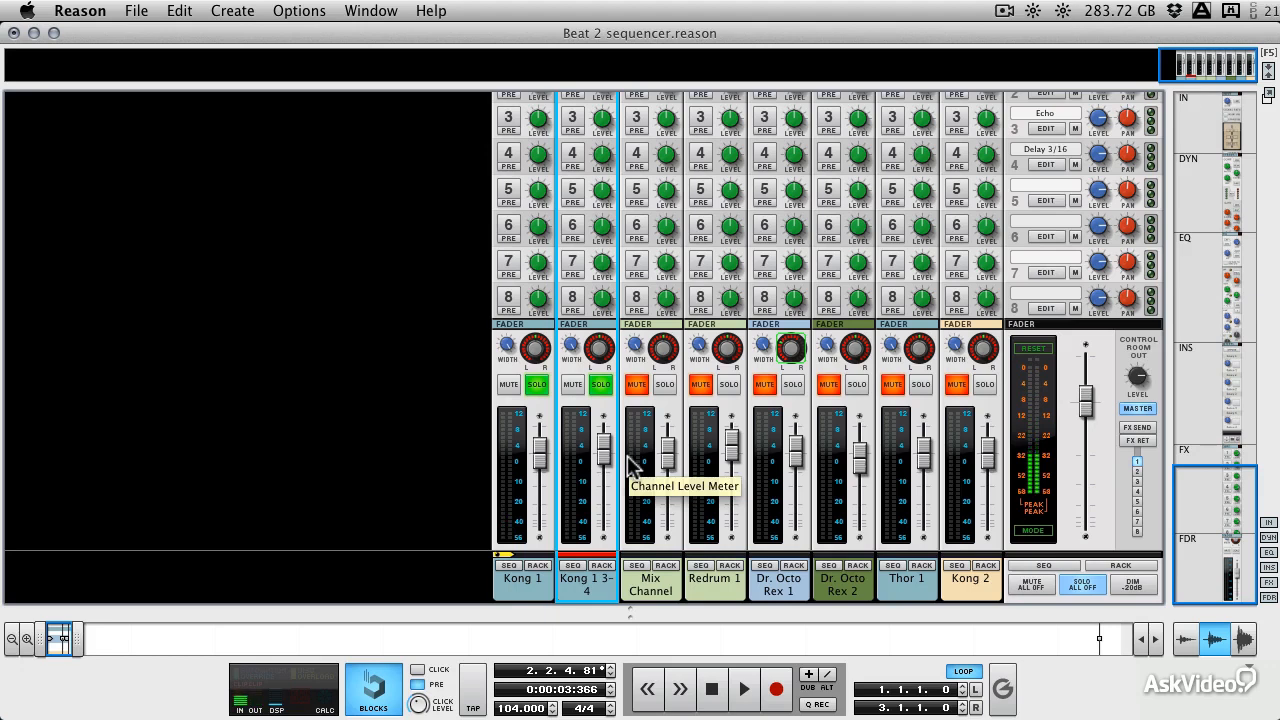
Switch Reason from the Mixer view to the Rack view
left_click(636, 564)
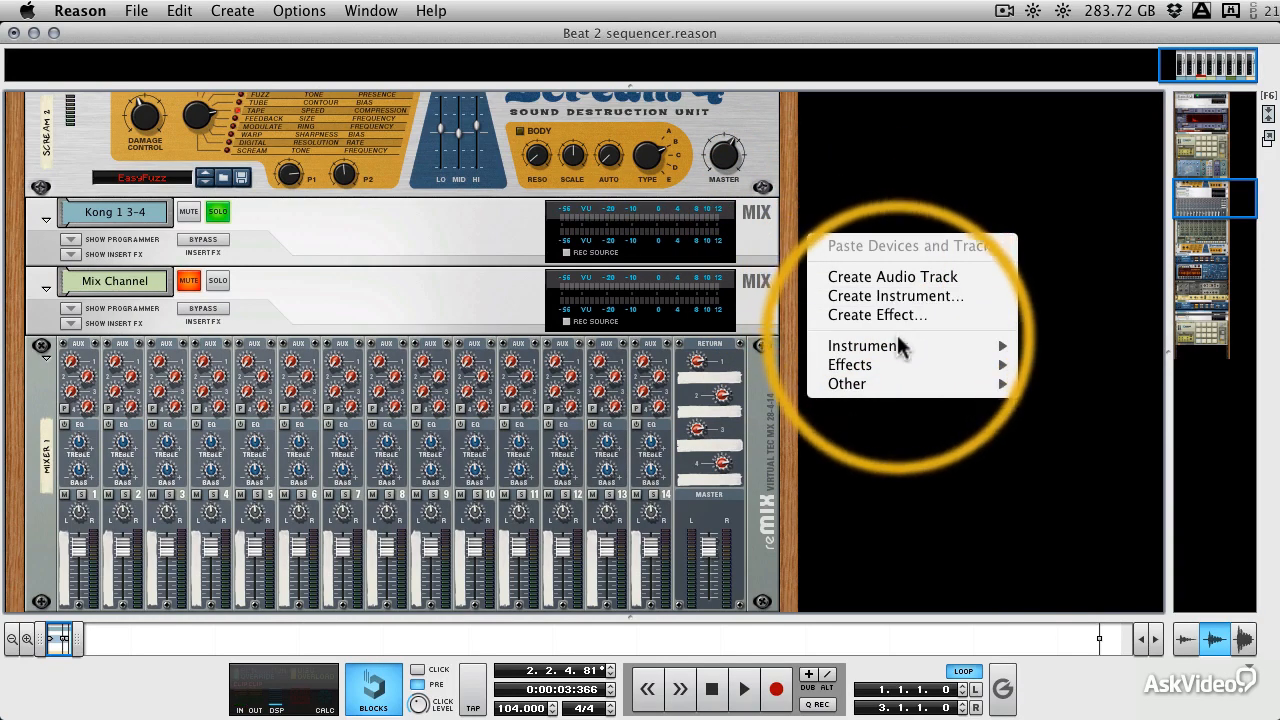
mouse_move(848, 384)
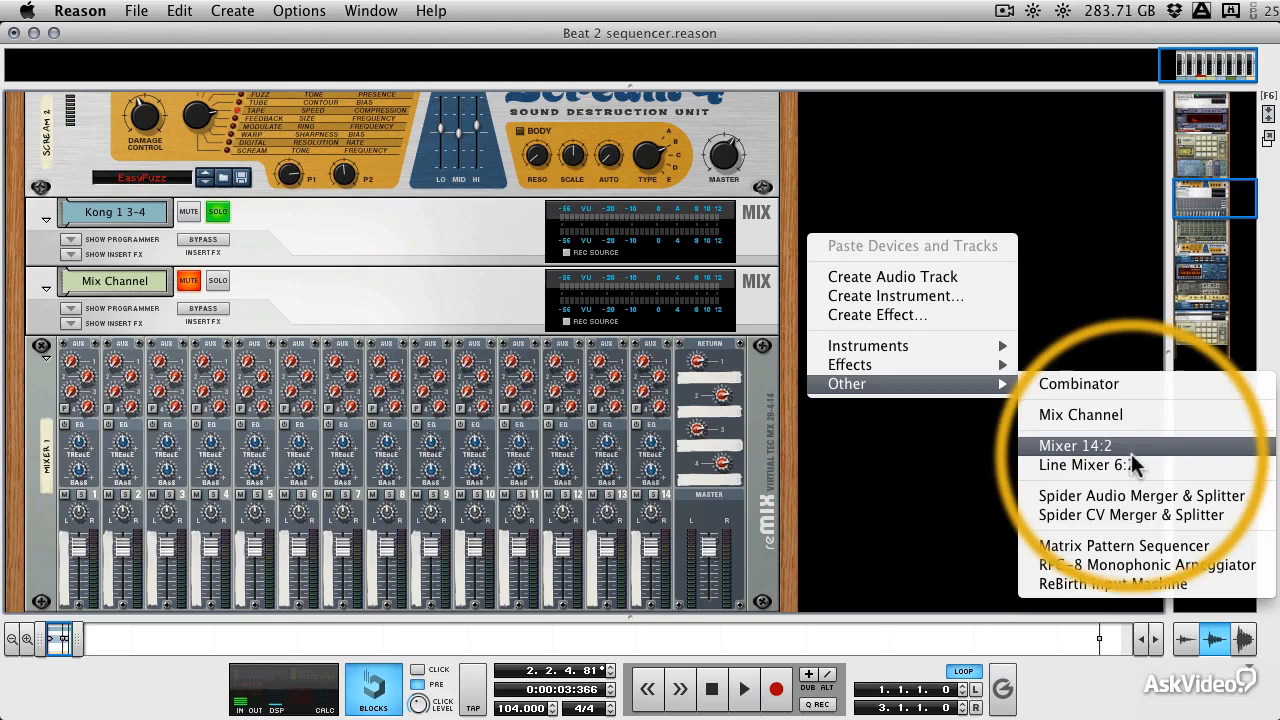
Create a Mixer 14:2 device in the rack below the Mix Channel
left_click(1088, 464)
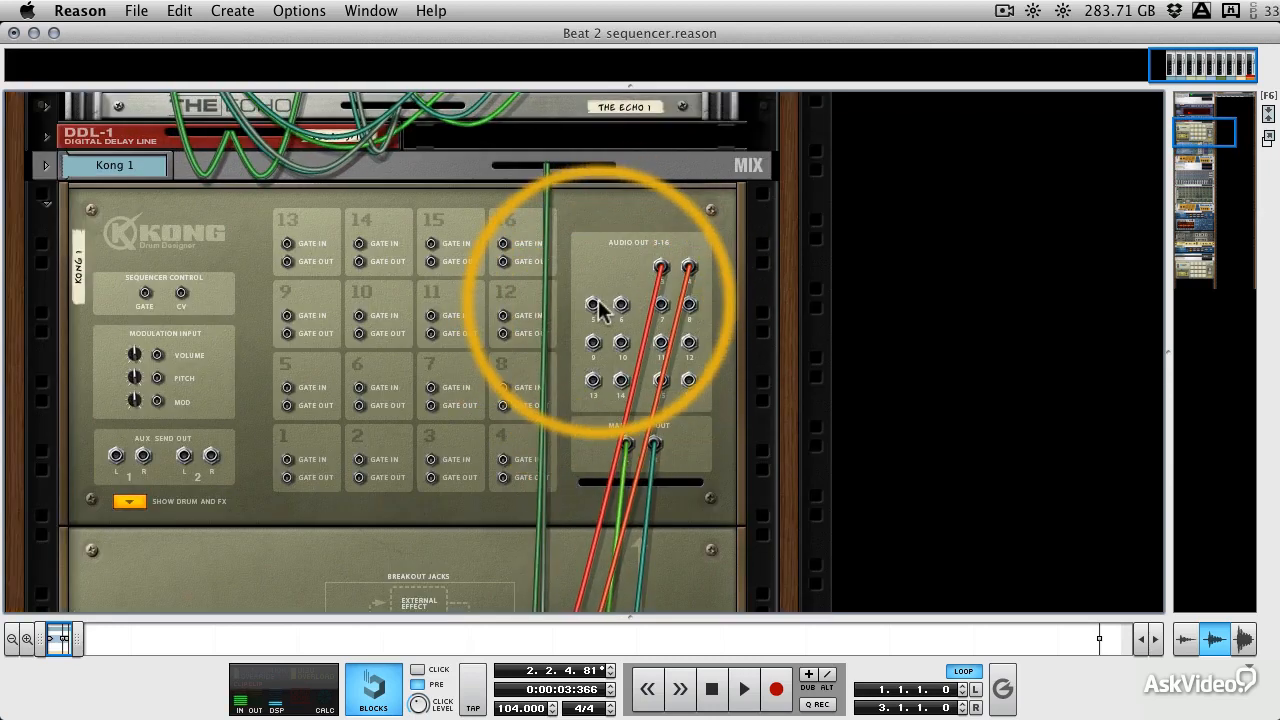
Scroll the flipped rack down to reach the Kong outputs and mixer inputs
scroll("down", 3)
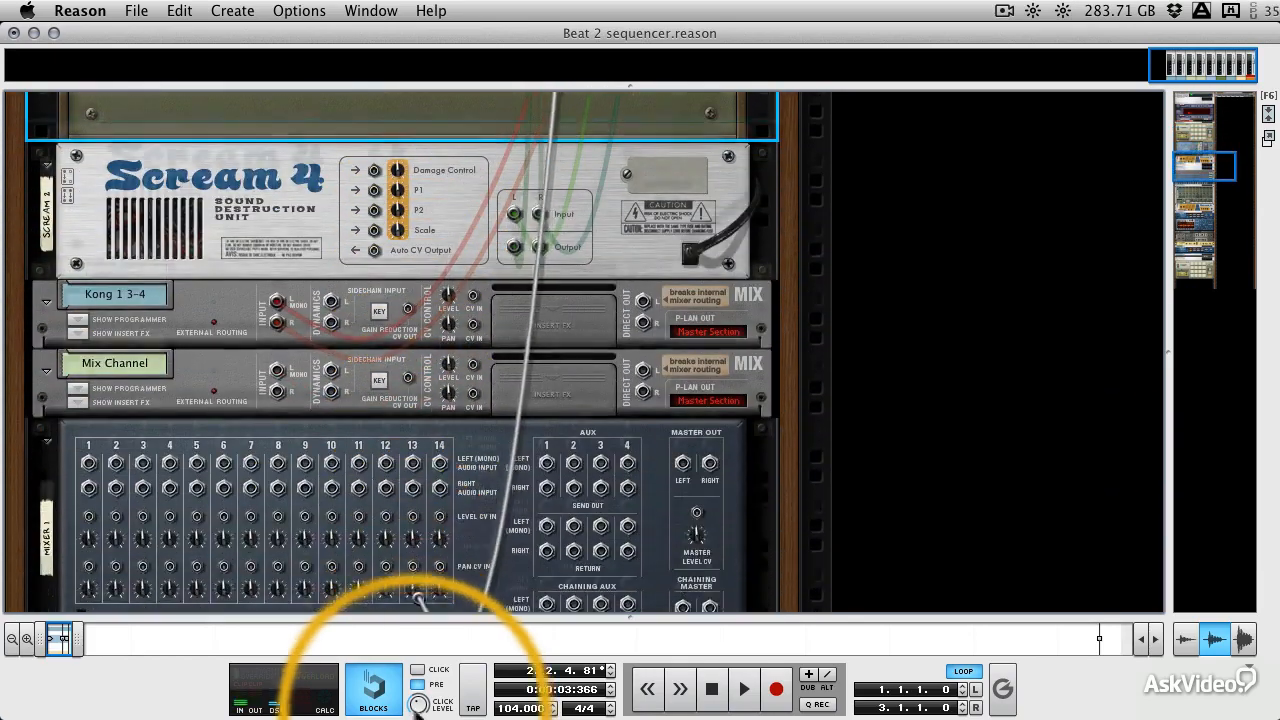
scroll("down", 3)
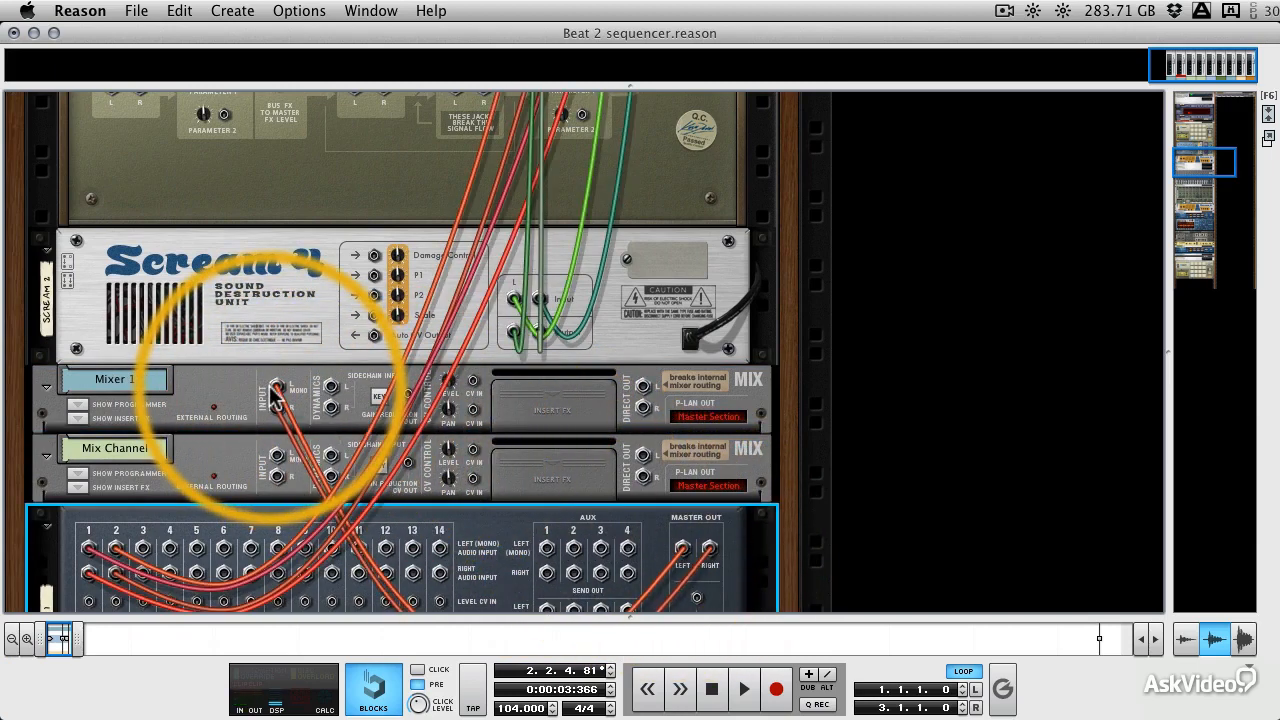
Rename the Mixer 1 device to 'Sub mixer Kong'
double_click(112, 380)
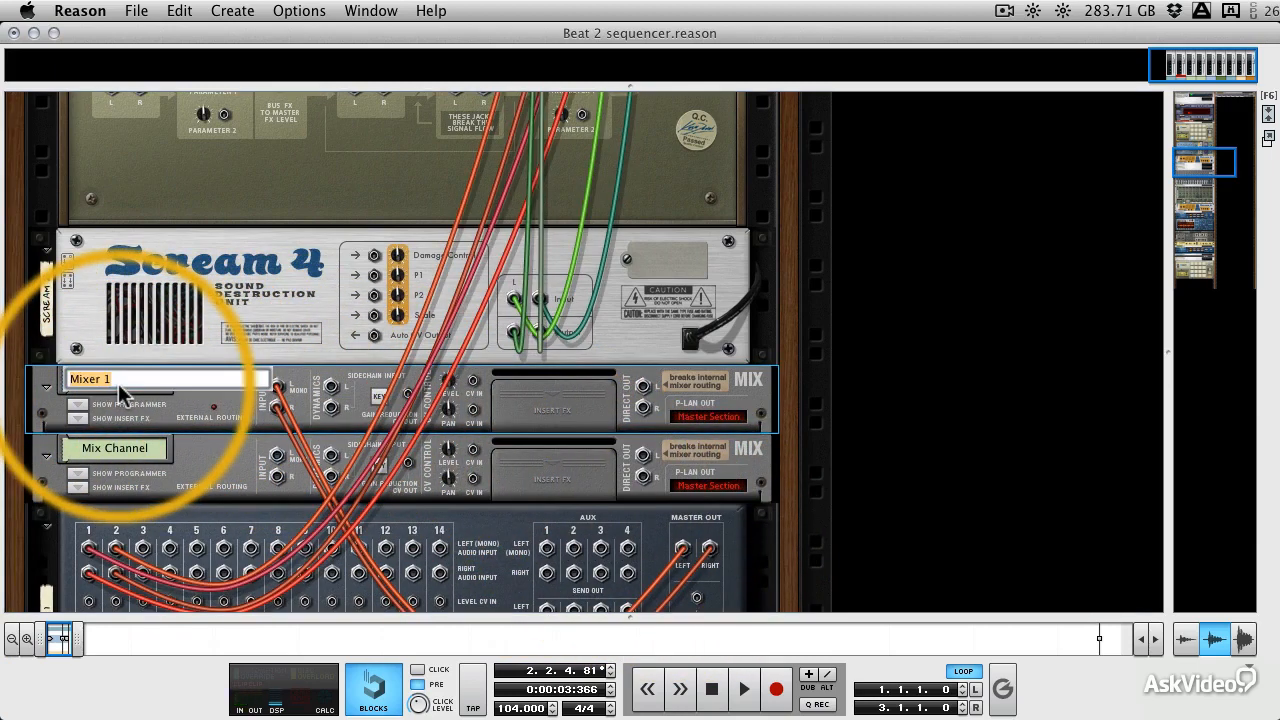
type("Sub m")
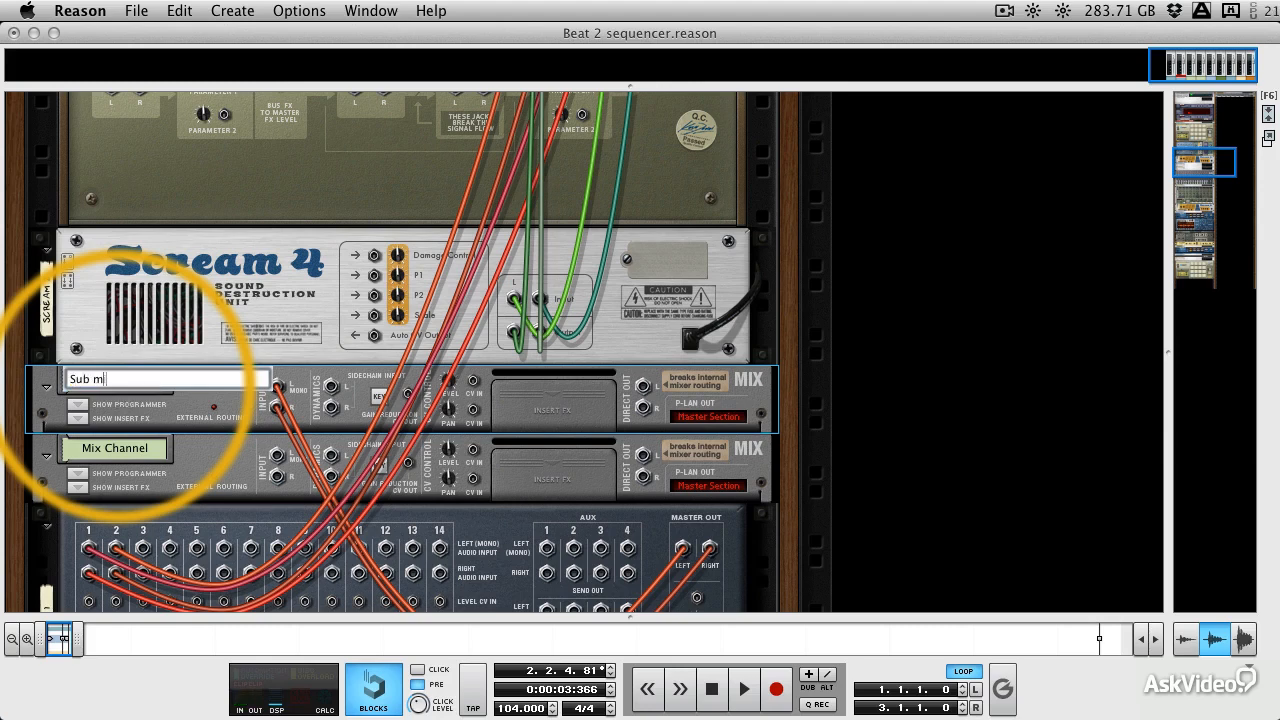
type("ixer d")
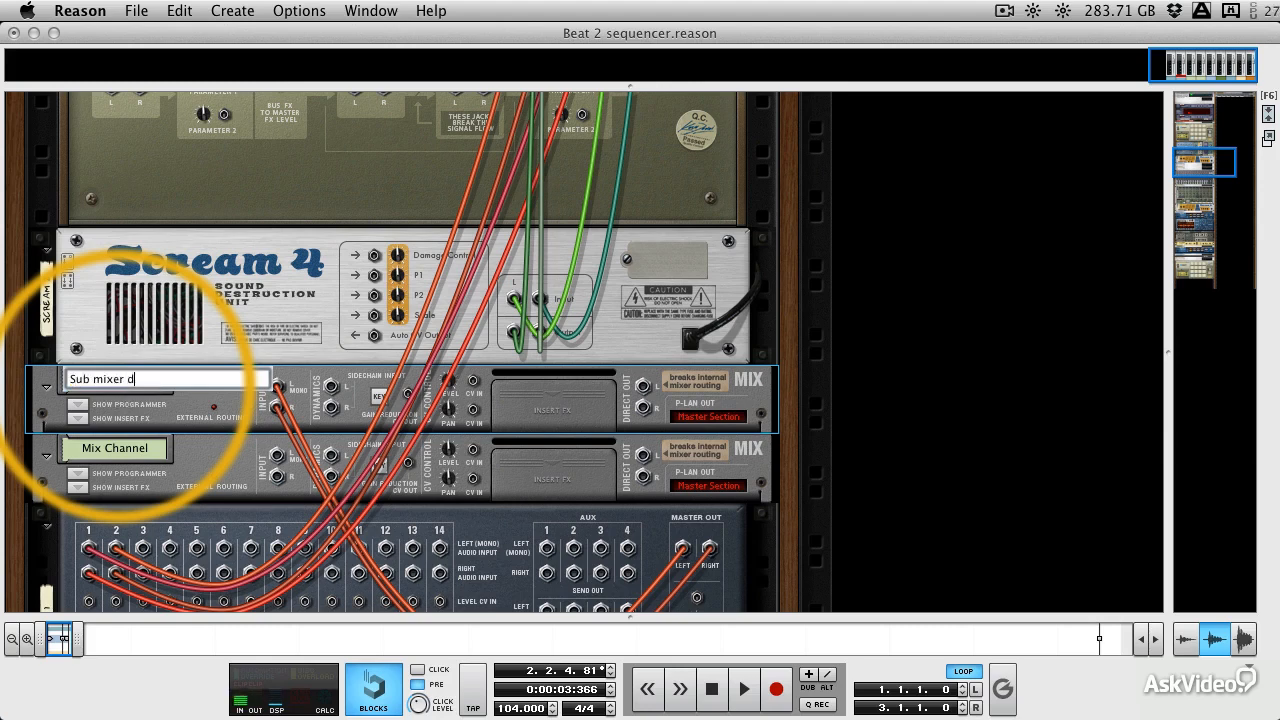
key("Backspace")
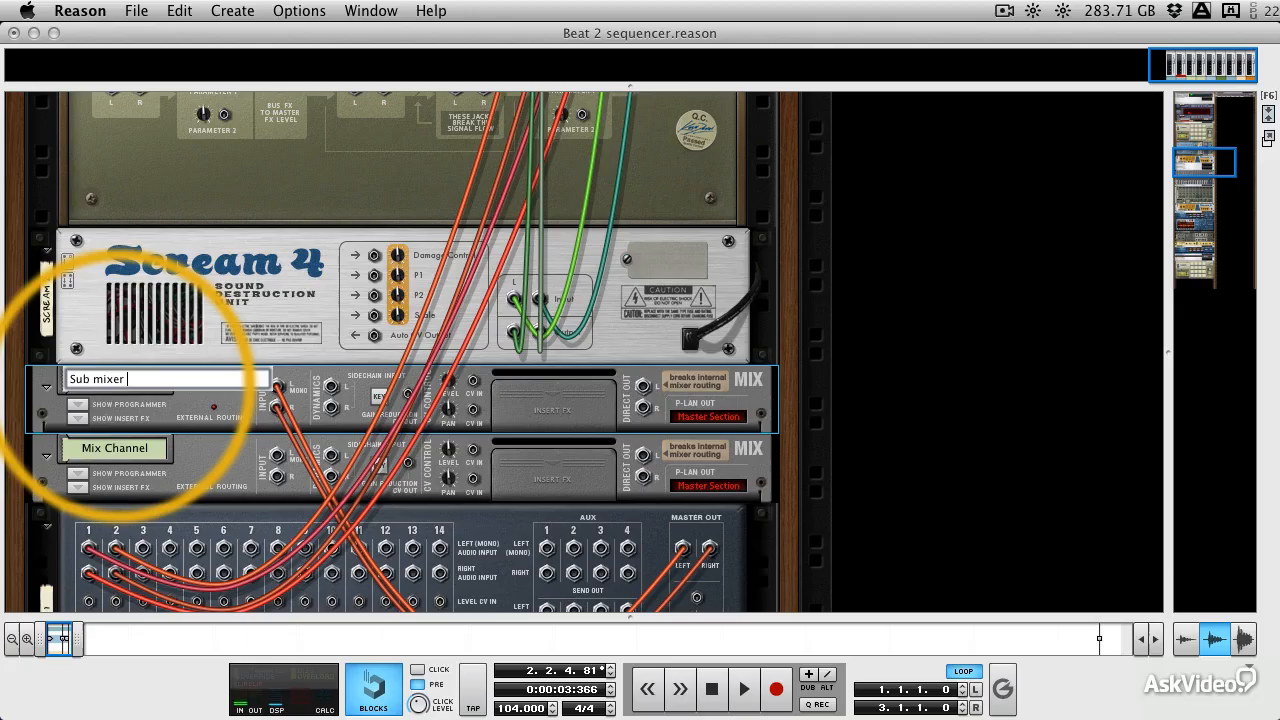
type("Kong")
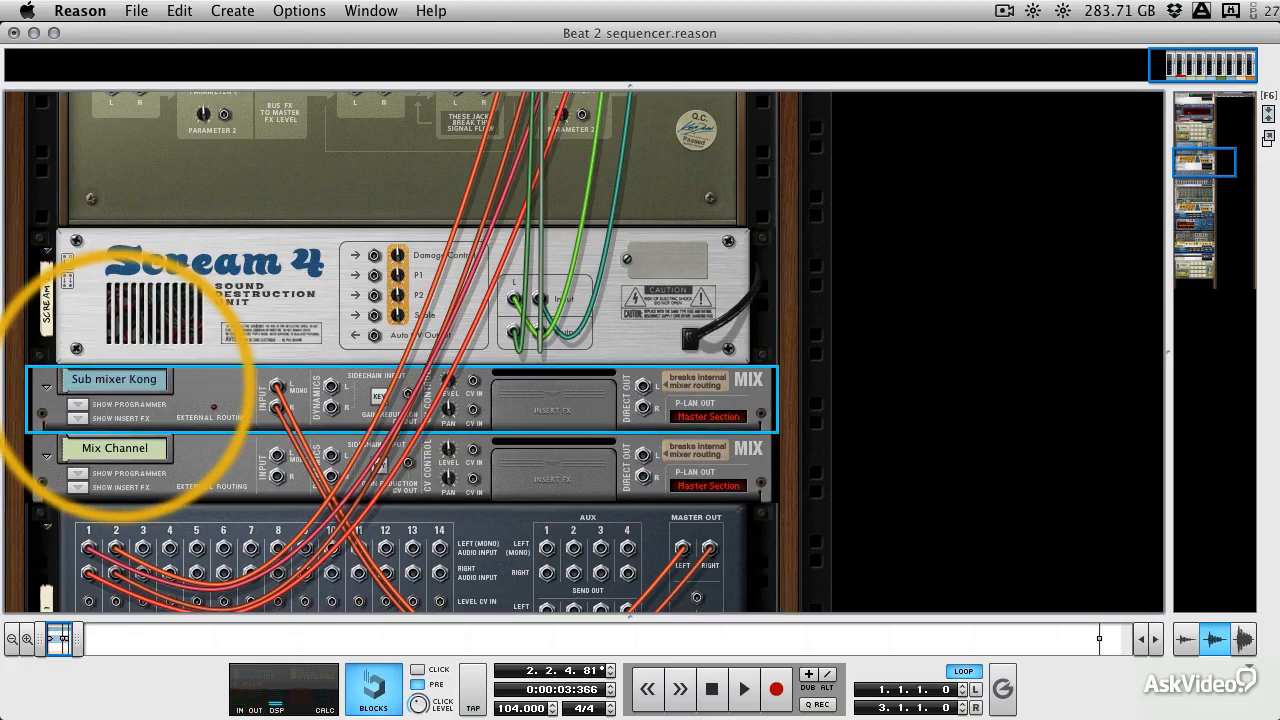
scroll("down", 3)
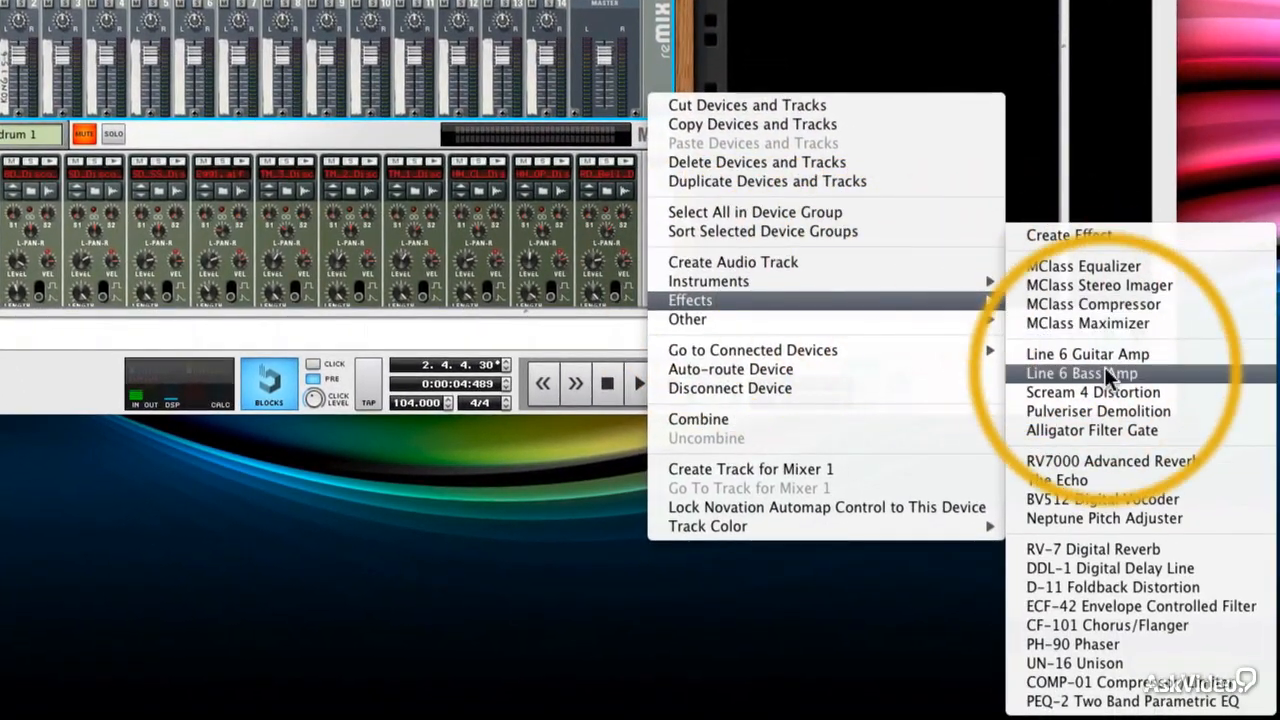
mouse_move(1088, 354)
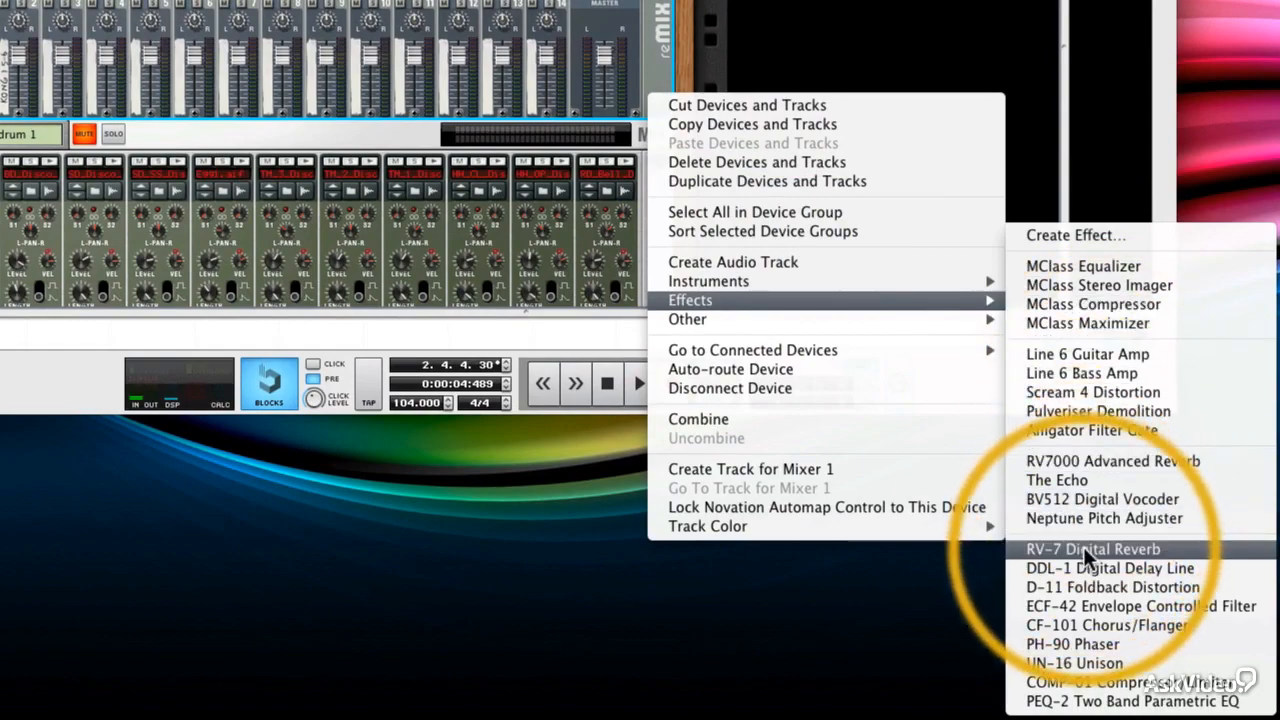
Insert an RV7000 Advanced Reverb directly beneath the sub mixer
left_click(1094, 548)
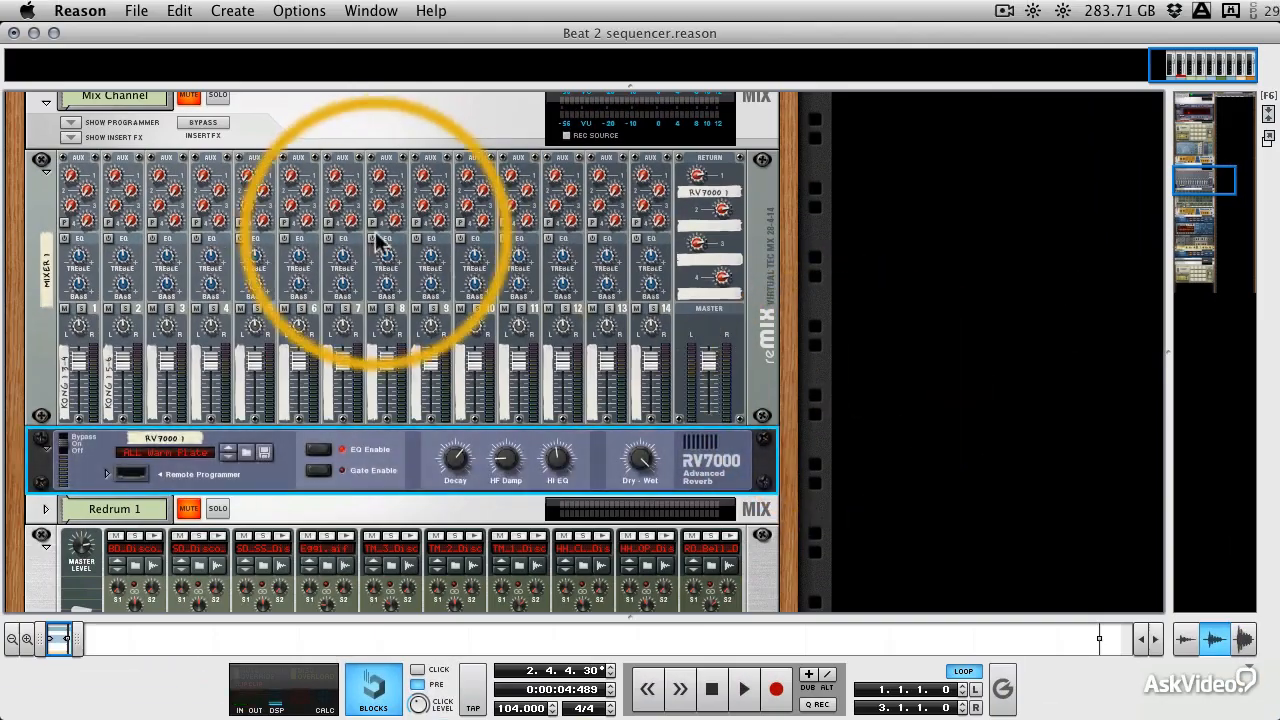